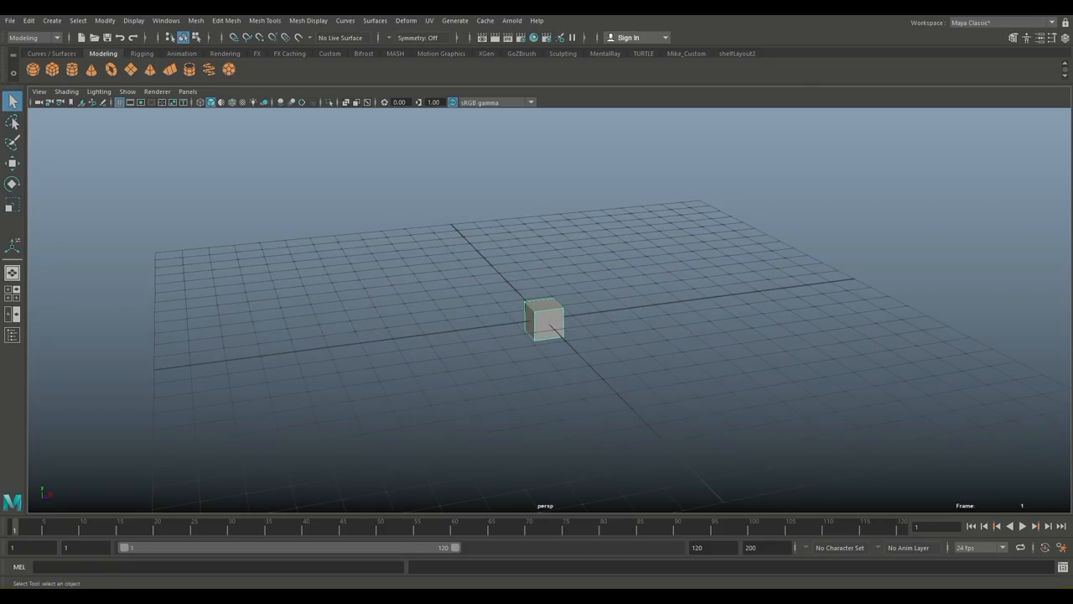
Select the default cube so it can be scaled into a flat slab
left_click(11, 204)
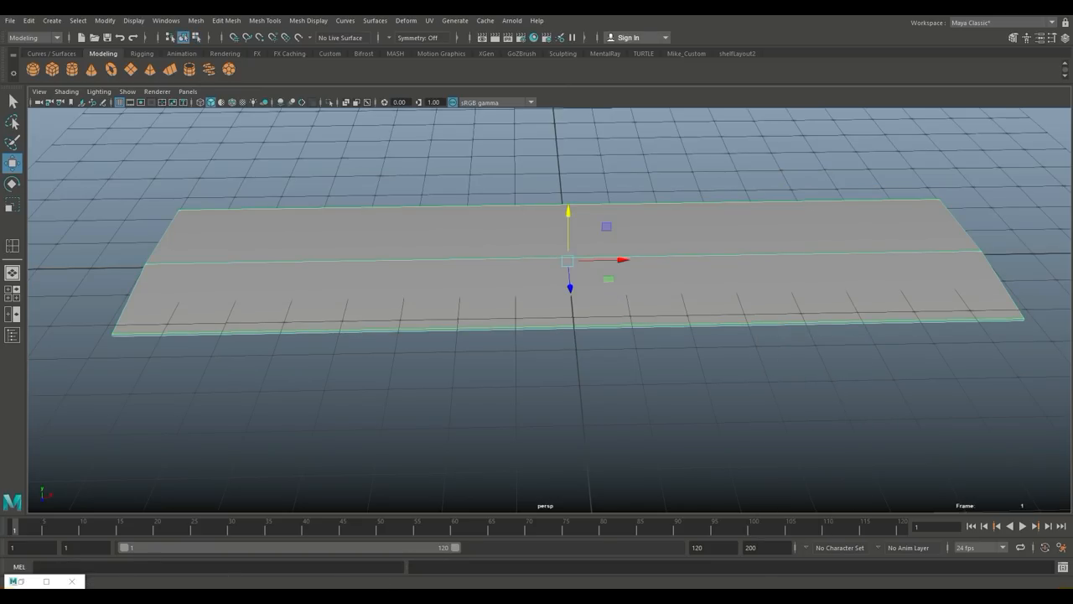
Start the Insert Edge Loop tool from the Mesh Tools menu
left_click(269, 20)
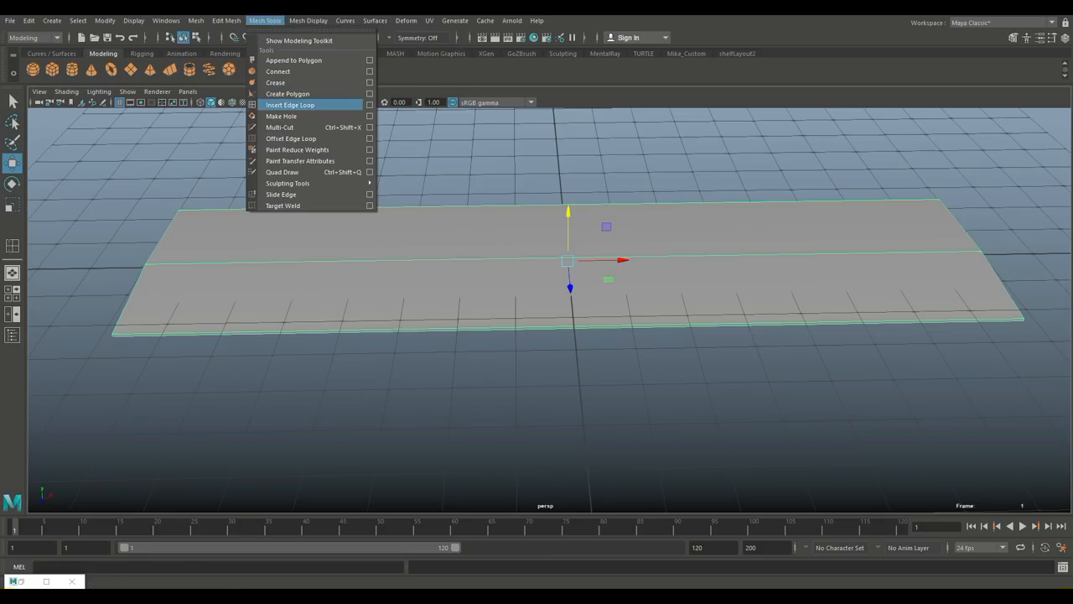
left_click(289, 104)
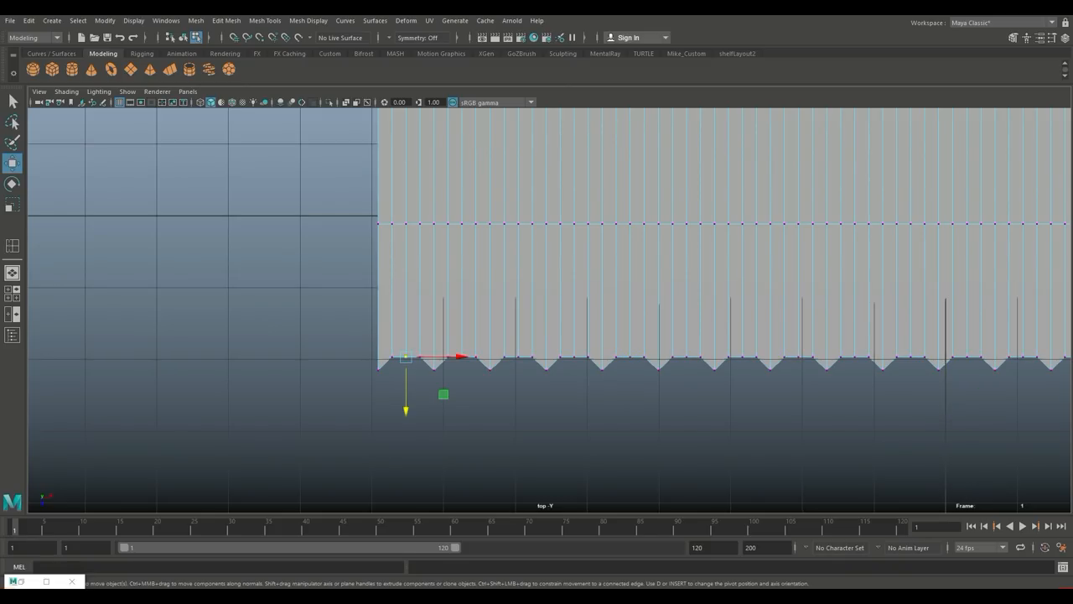
Drag the selected edge vertices outward to form triangular teeth
left_click_drag(405, 356, 462, 357)
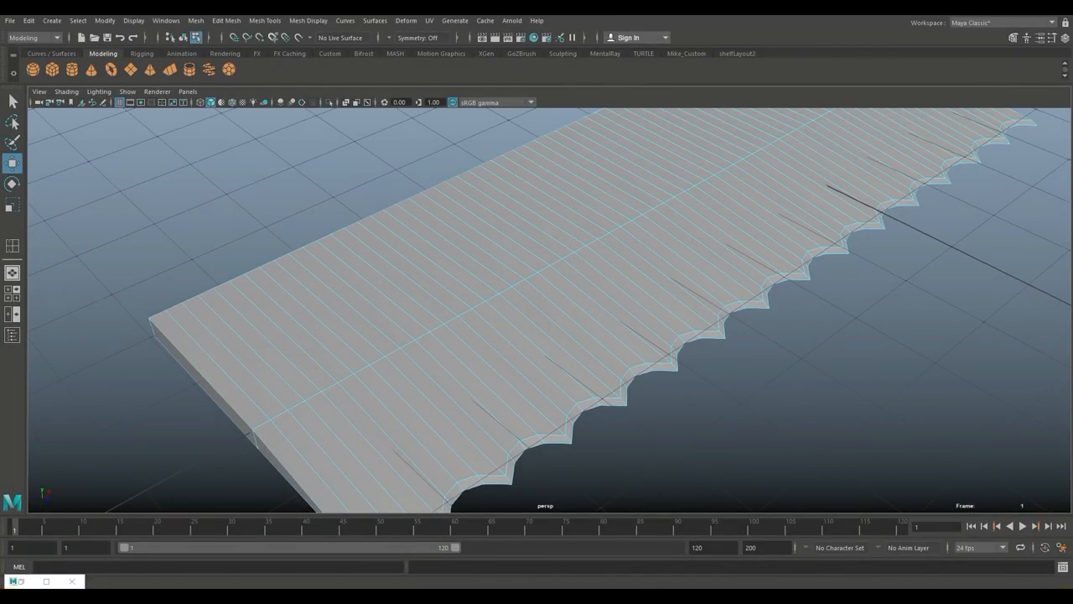
left_click(267, 20)
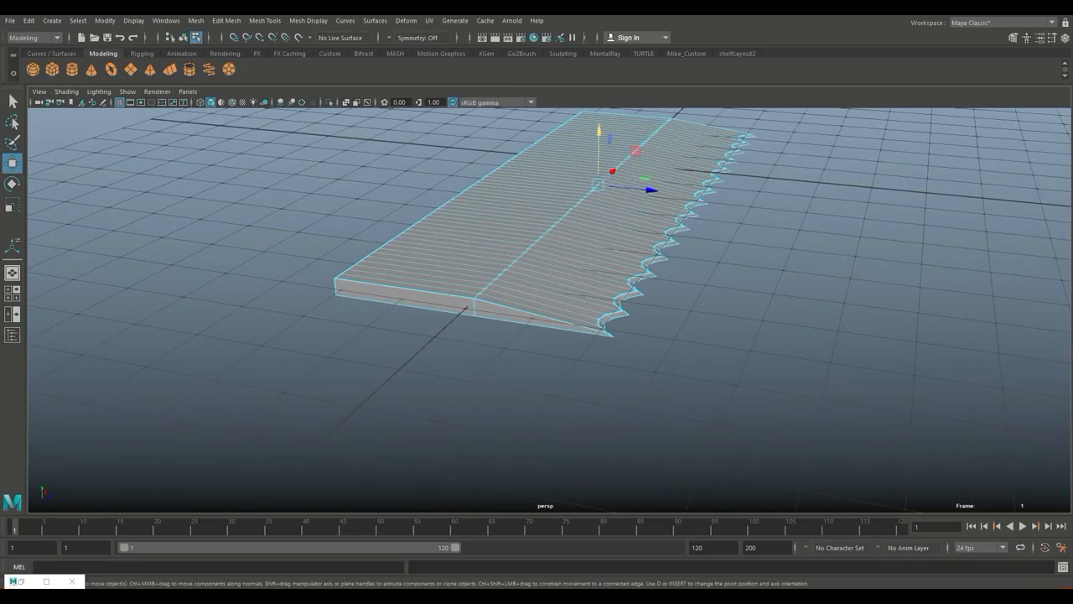
Select the blade and turn off the viewport grid from the Display menu
left_click(625, 233)
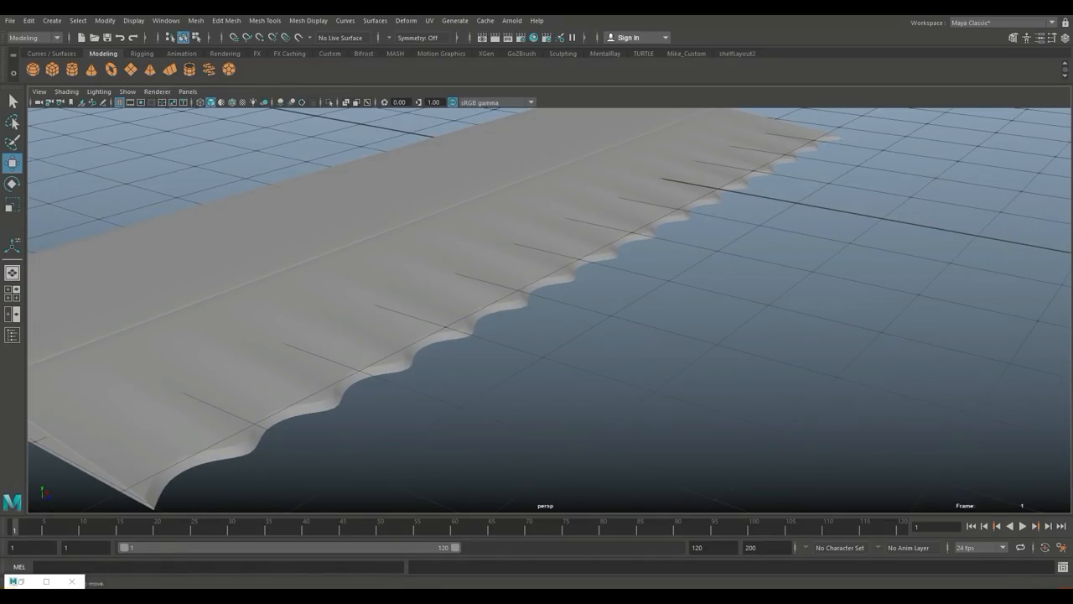
left_click(134, 20)
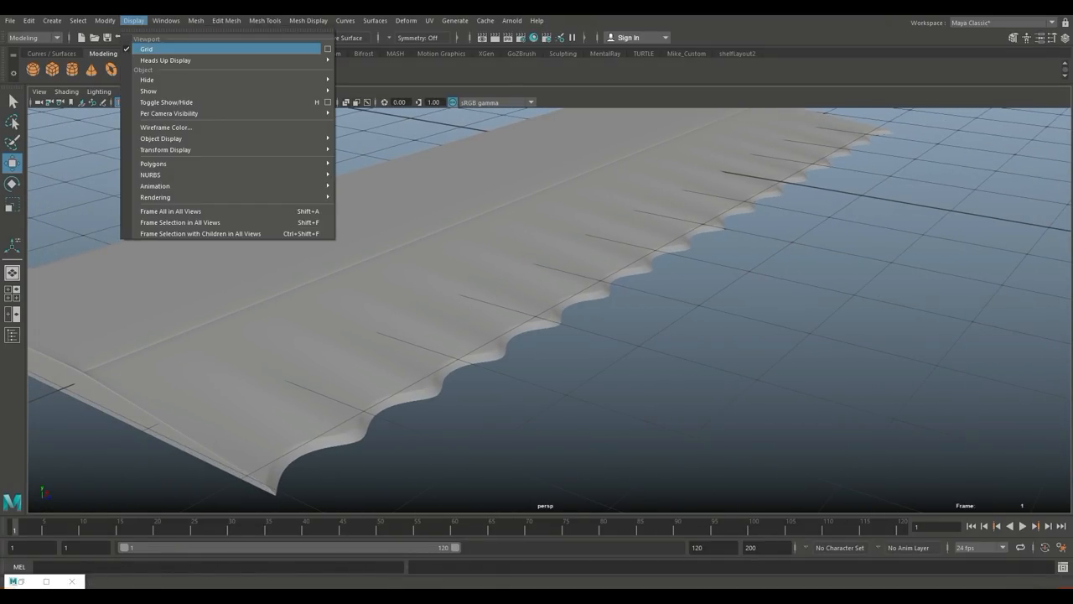
left_click(146, 54)
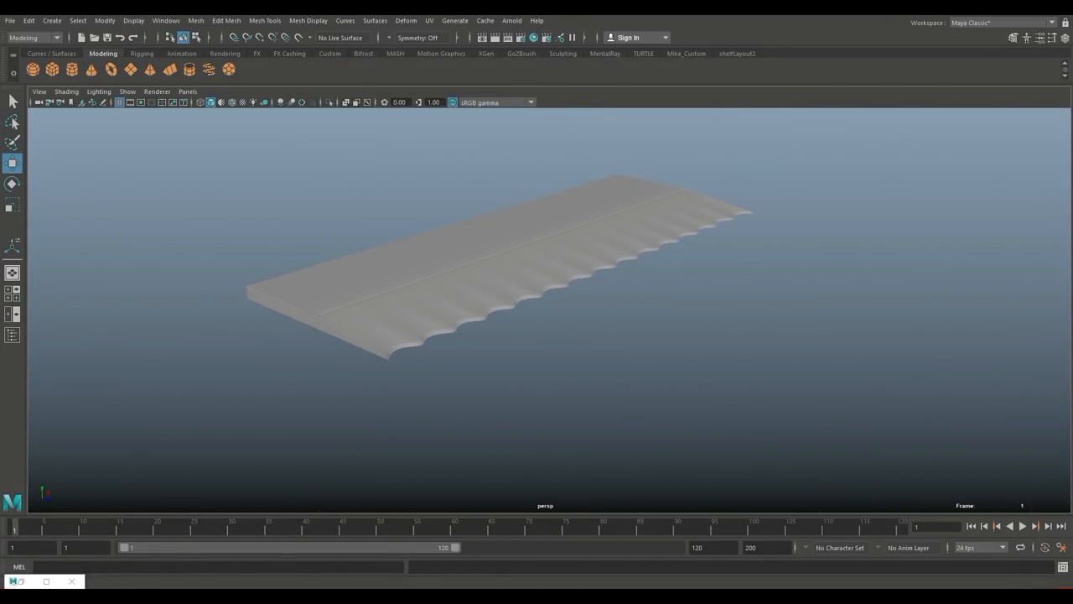